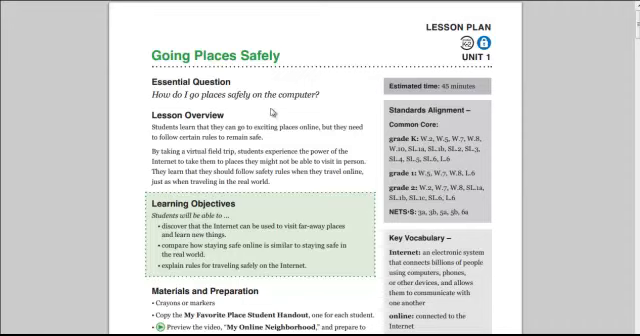
mouse_move(270, 115)
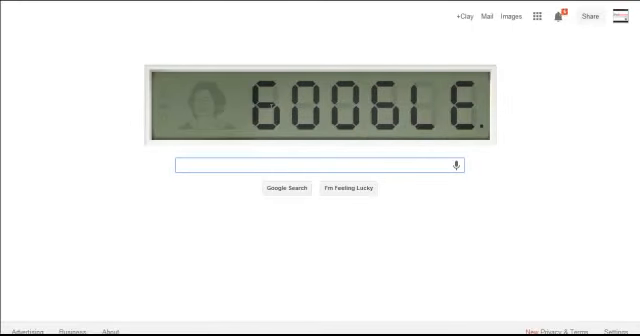
type("corestandards.org")
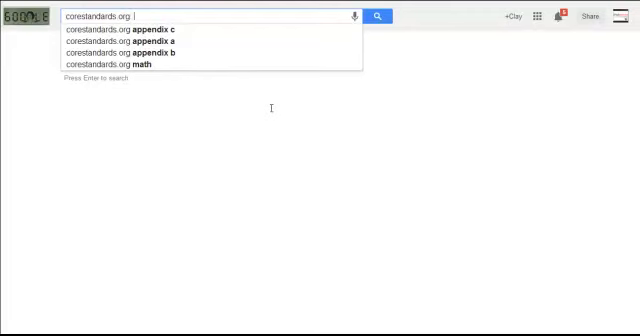
type("W")
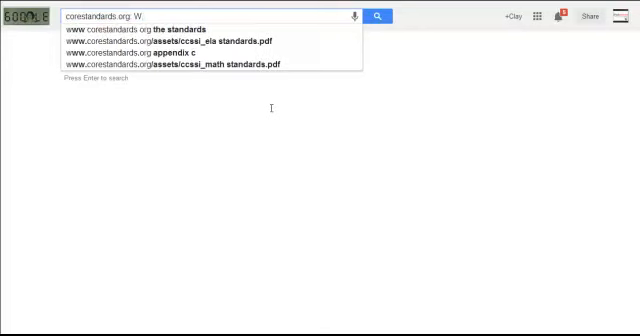
type(".2")
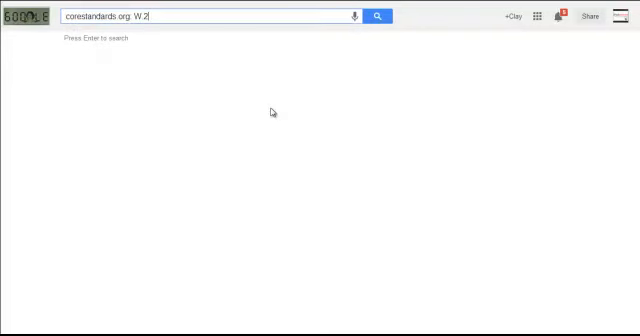